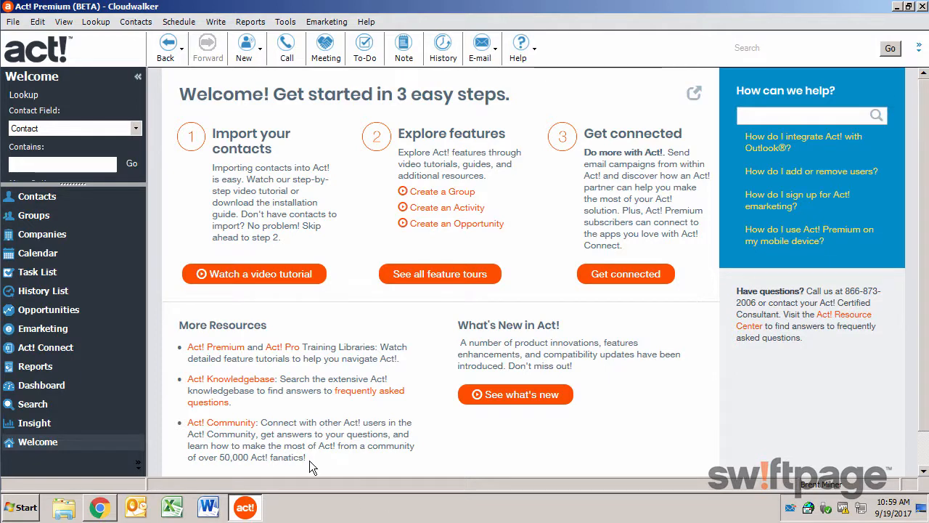
Step: Switch from the Welcome page to the Companies view showing the Swiftpage record
{"action": "left_click", "coordinate": [40, 234]}
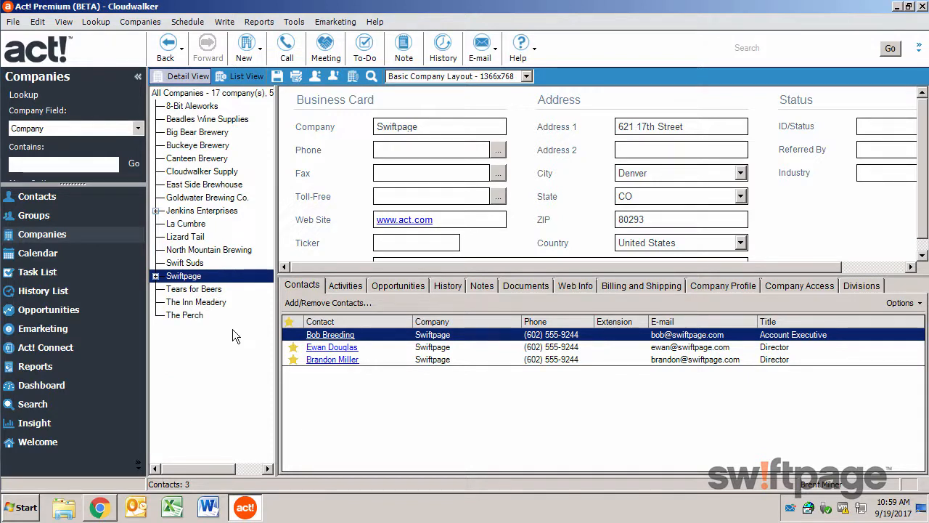
Step: Expand Swiftpage in the company tree to show its divisions, then collapse it again
{"action": "left_click", "coordinate": [155, 276]}
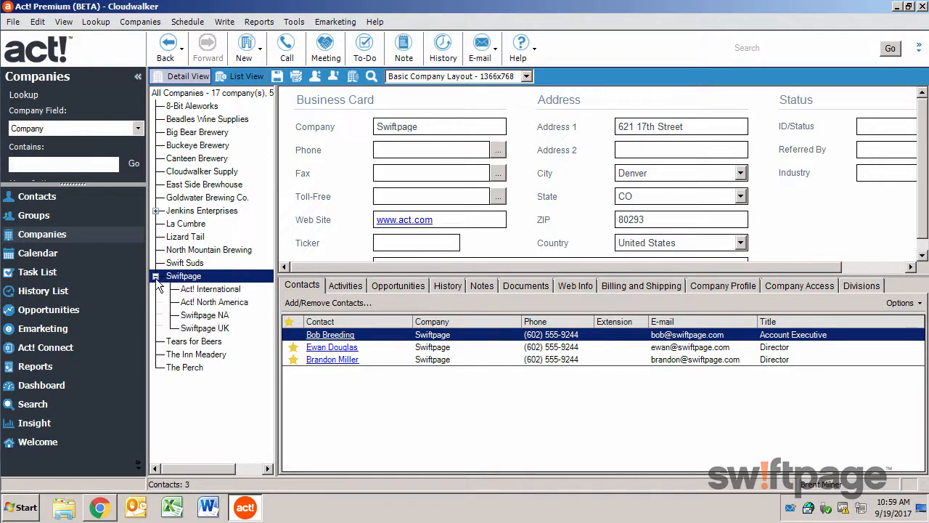
{"action": "left_click", "coordinate": [155, 276]}
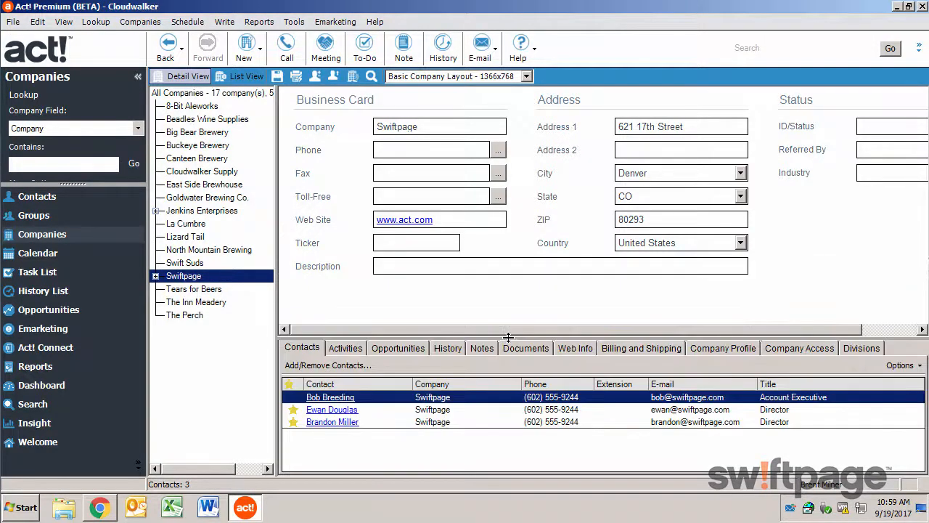
{"action": "mouse_move", "coordinate": [505, 235]}
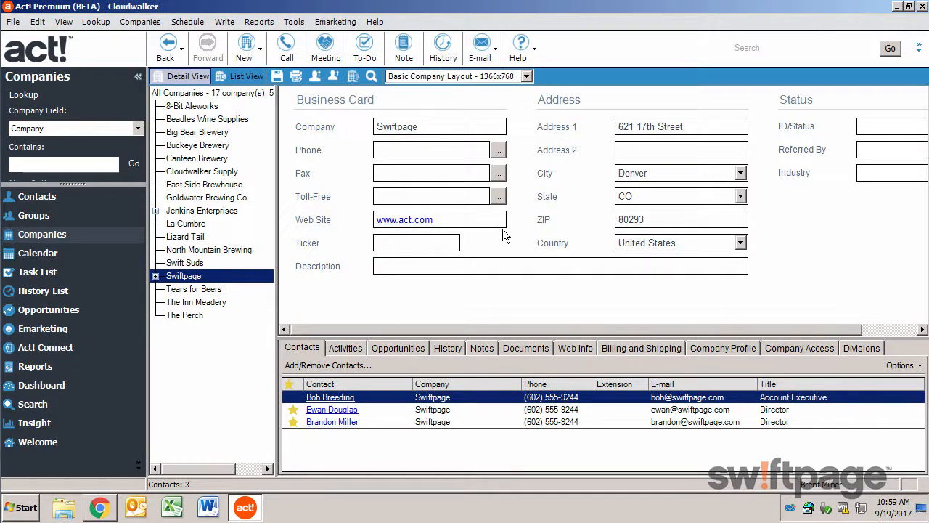
{"action": "mouse_move", "coordinate": [493, 299]}
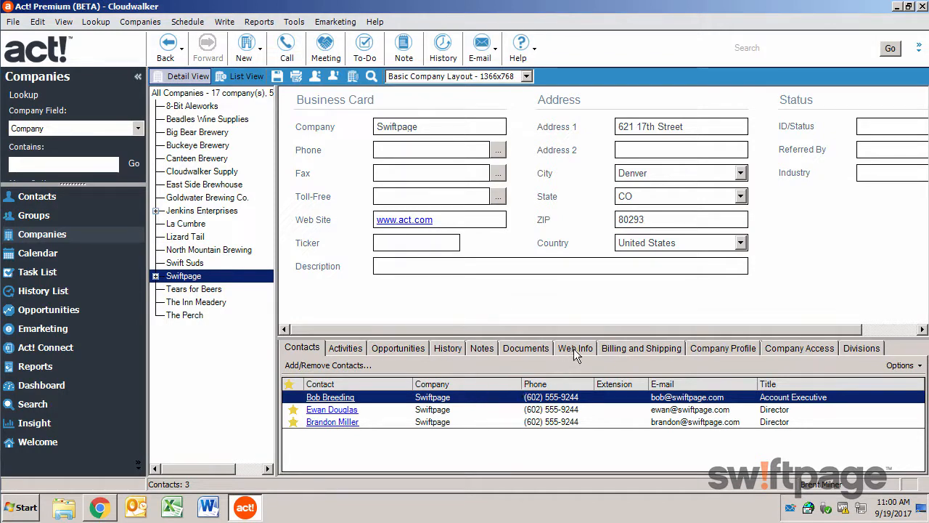
Step: Show Swiftpage's Web Info and load the company's website from User Links
{"action": "left_click", "coordinate": [574, 348]}
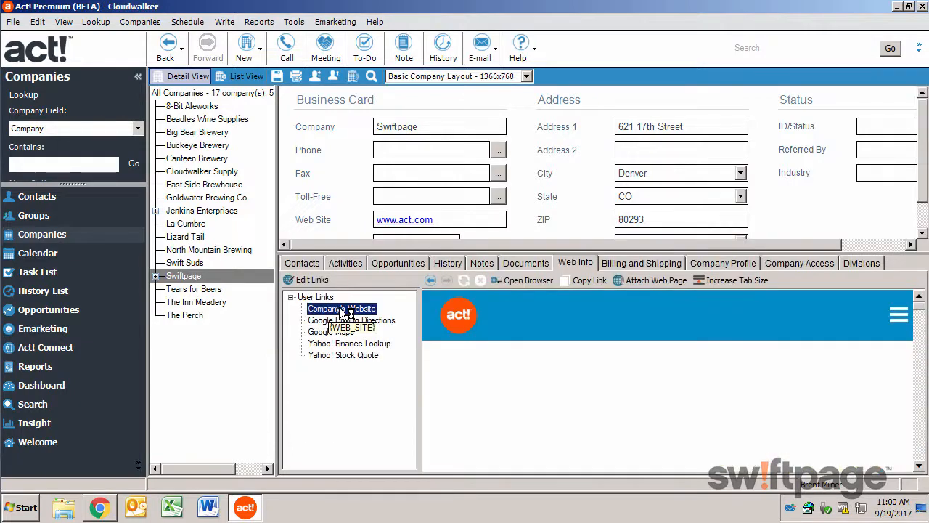
{"action": "left_click", "coordinate": [340, 308]}
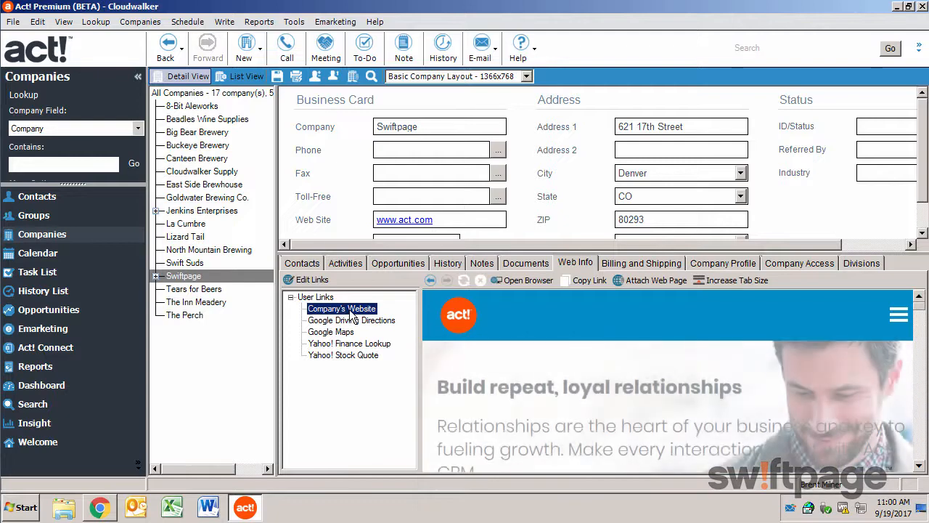
Step: Show Google driving directions to 621 17th St, Denver, then move on to Company Access
{"action": "left_click", "coordinate": [351, 321]}
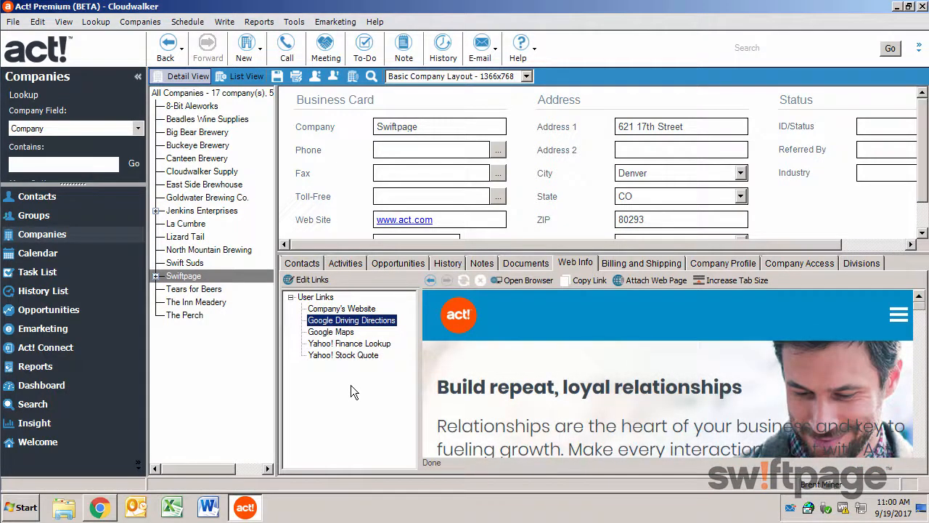
{"action": "left_click", "coordinate": [351, 321]}
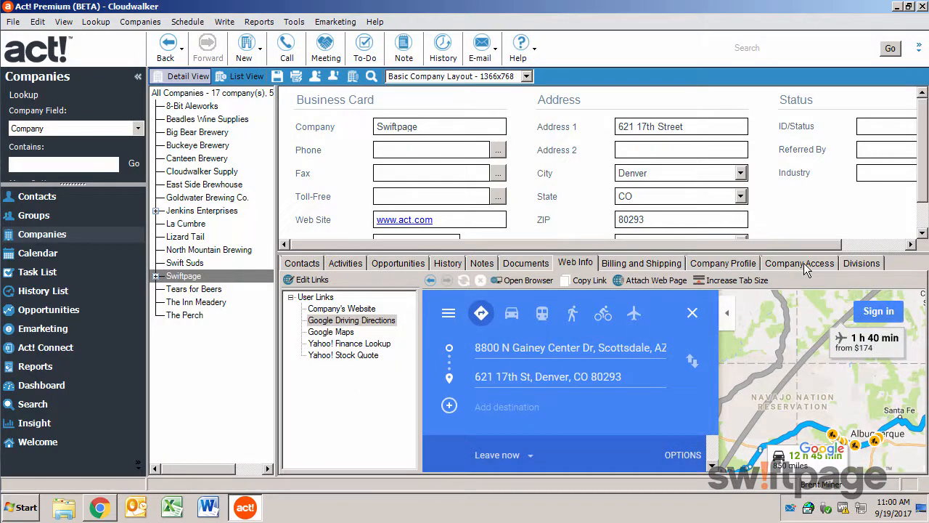
{"action": "left_click", "coordinate": [799, 263]}
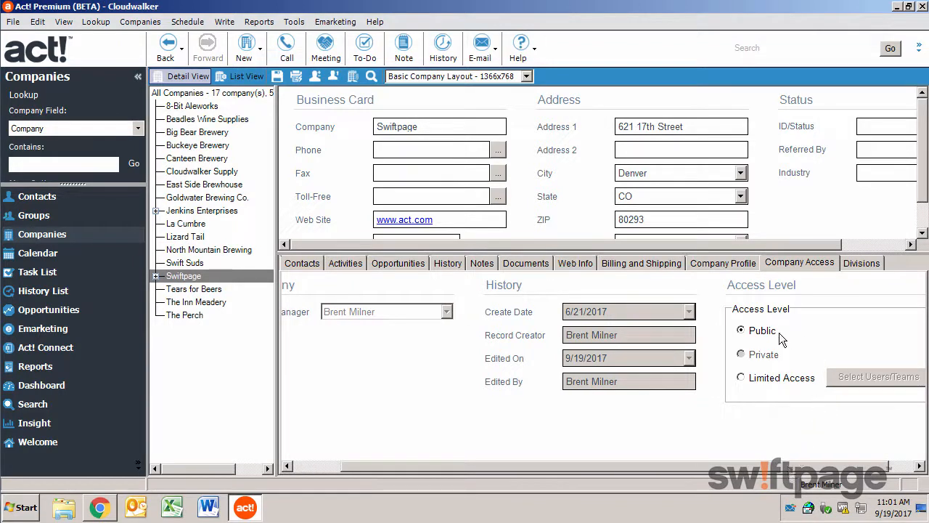
{"action": "mouse_move", "coordinate": [747, 384]}
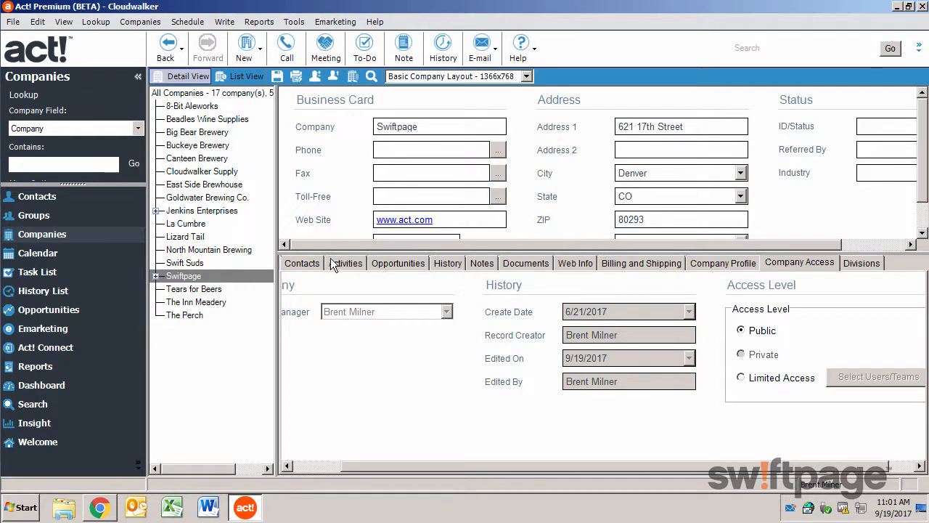
Step: Return from the access details to Swiftpage's Contacts list with its three contacts
{"action": "left_click", "coordinate": [302, 263]}
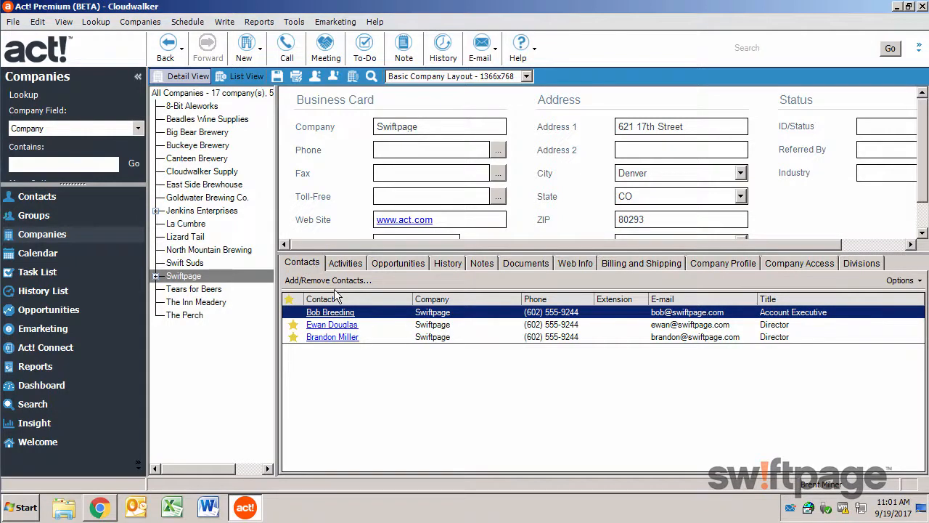
Step: Start Add/Remove Contacts, browse the picker selecting a Lizard Tail contact, then cancel
{"action": "left_click", "coordinate": [328, 280]}
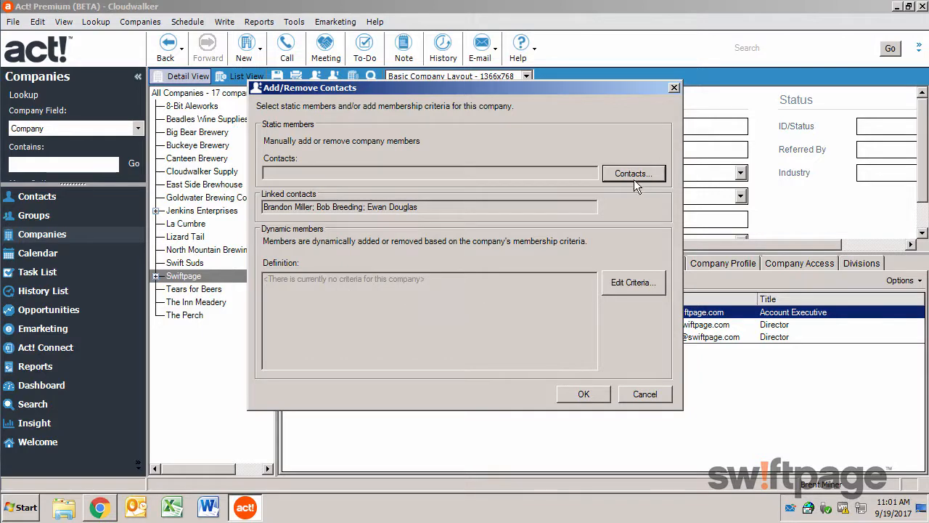
{"action": "left_click", "coordinate": [633, 173]}
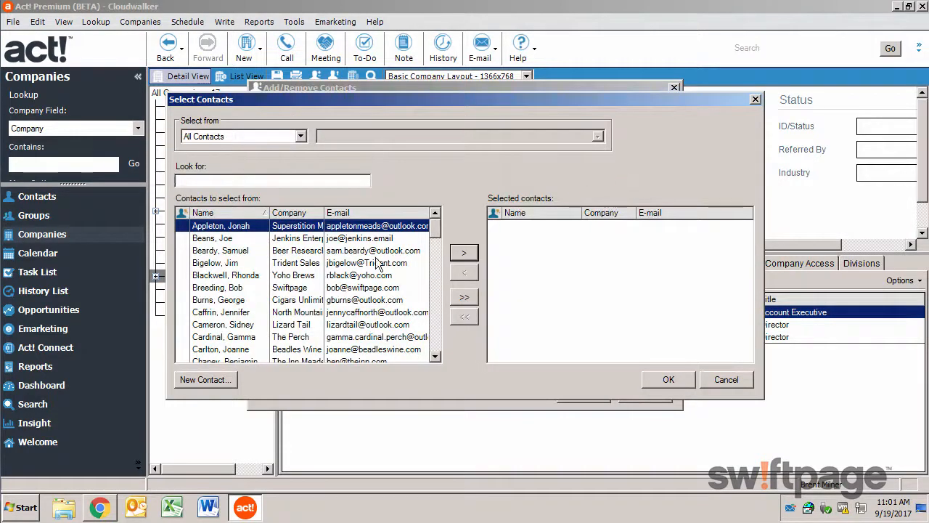
{"action": "left_click", "coordinate": [223, 324]}
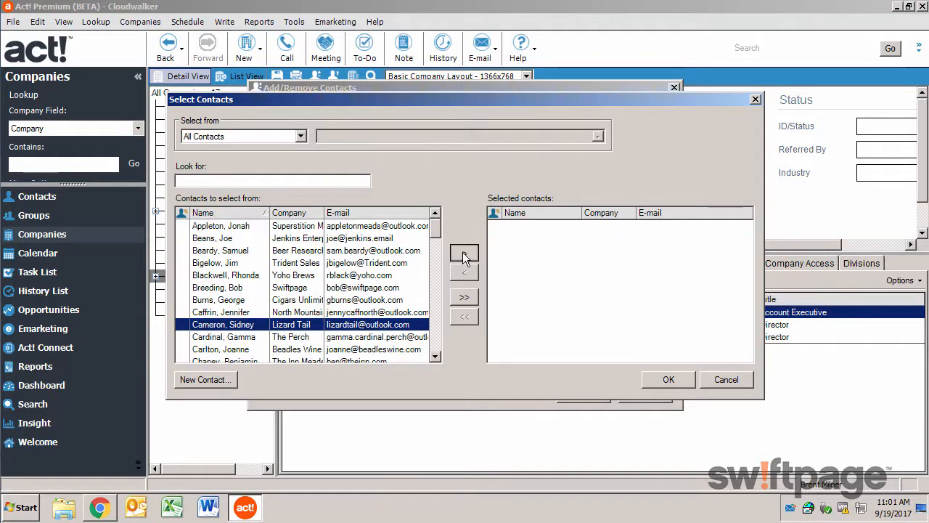
{"action": "left_click", "coordinate": [464, 253]}
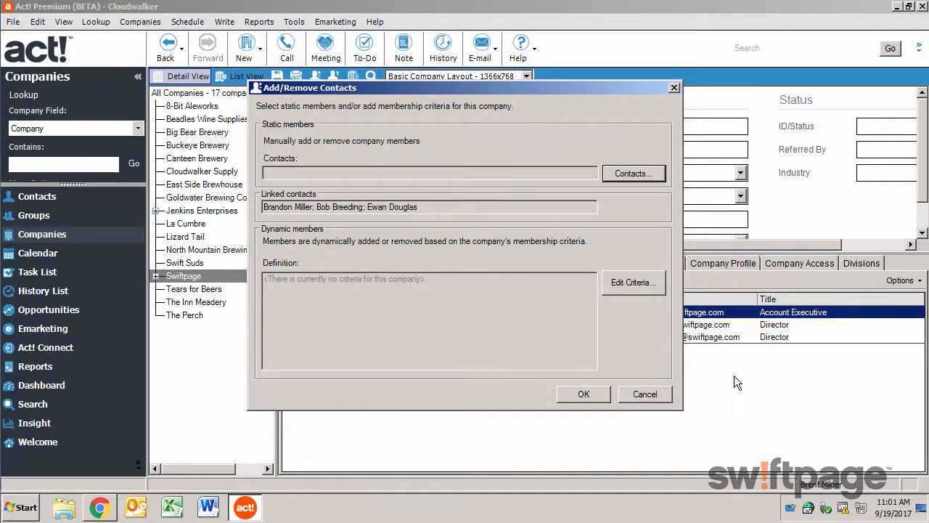
Step: Bring up the empty membership criteria editor for dynamically adding contacts to Swiftpage
{"action": "left_click", "coordinate": [632, 281]}
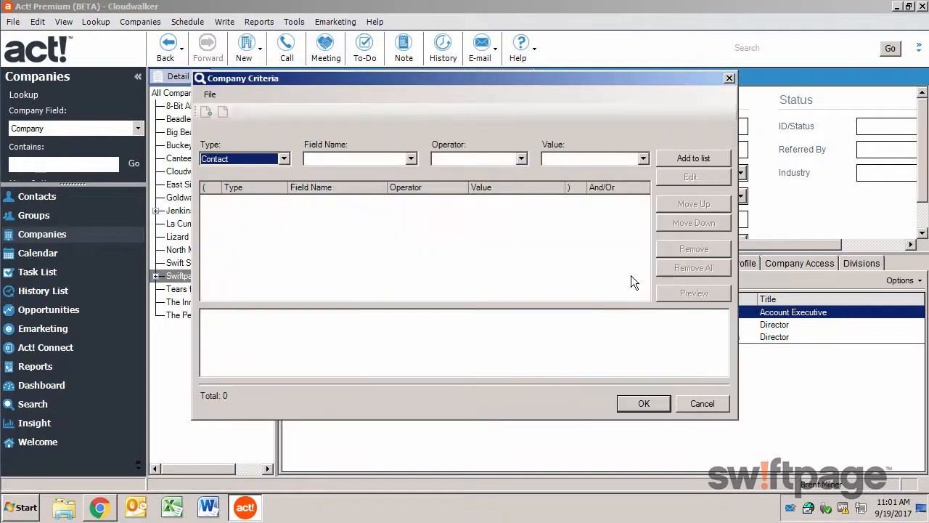
{"action": "mouse_move", "coordinate": [397, 322]}
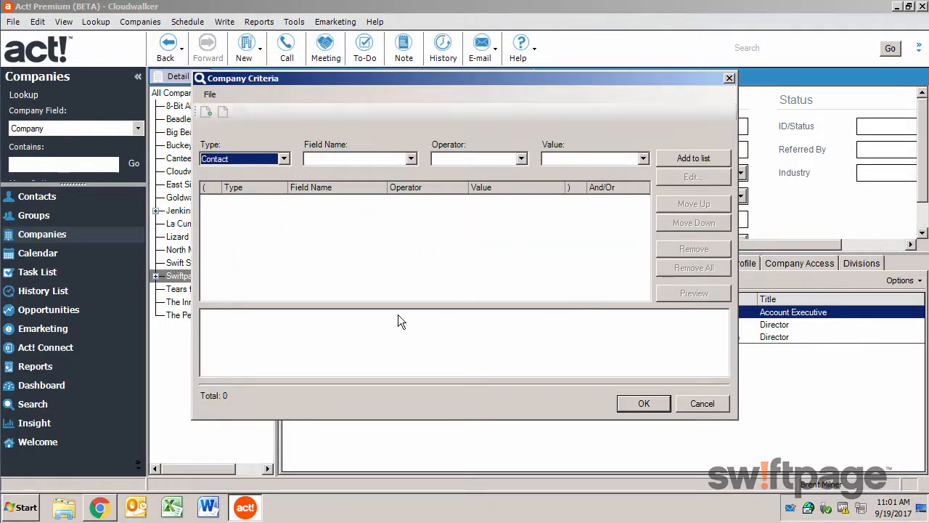